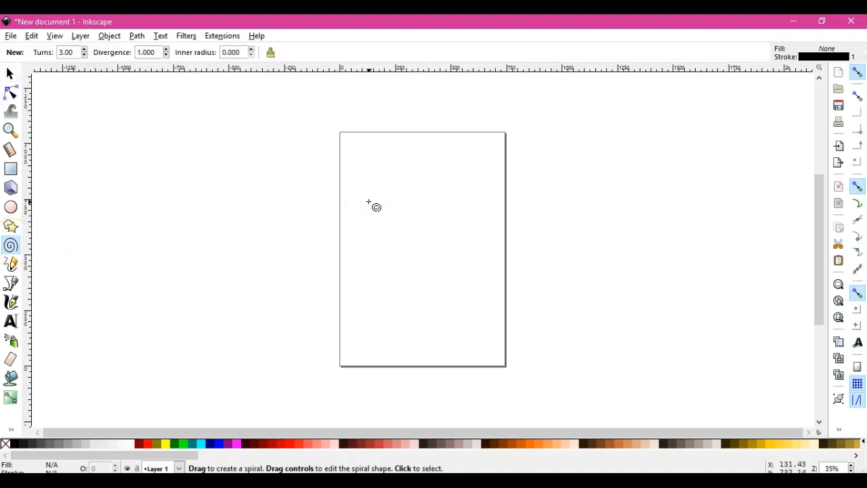
# Draw a three-turn spiral and drag it to the centre of the page
pyautogui.moveTo(368, 205); pyautogui.dragTo(443, 256)
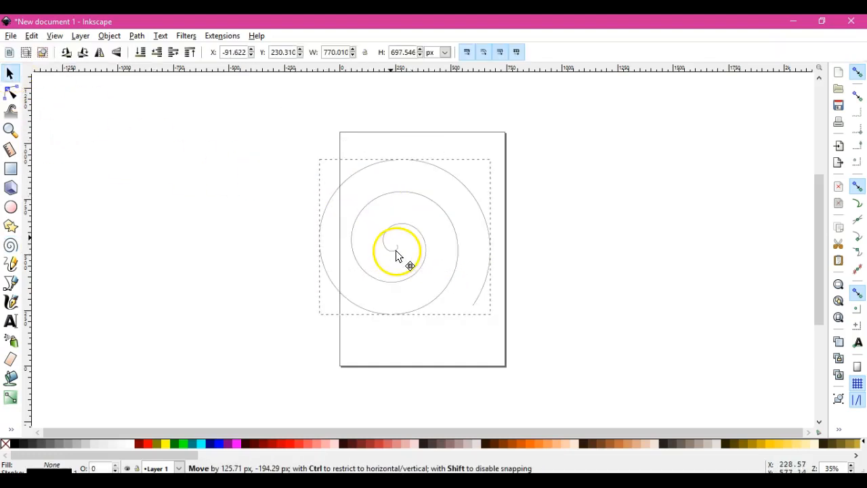
pyautogui.moveTo(396, 256); pyautogui.dragTo(409, 264)
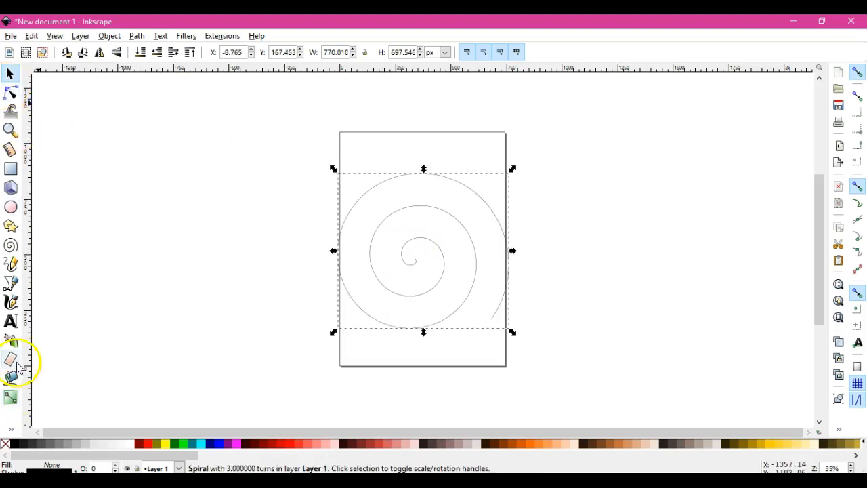
# Type "Follow along this path I make, for in the end, it is beautiful" in Aaron Script beside the page
pyautogui.click(11, 321)
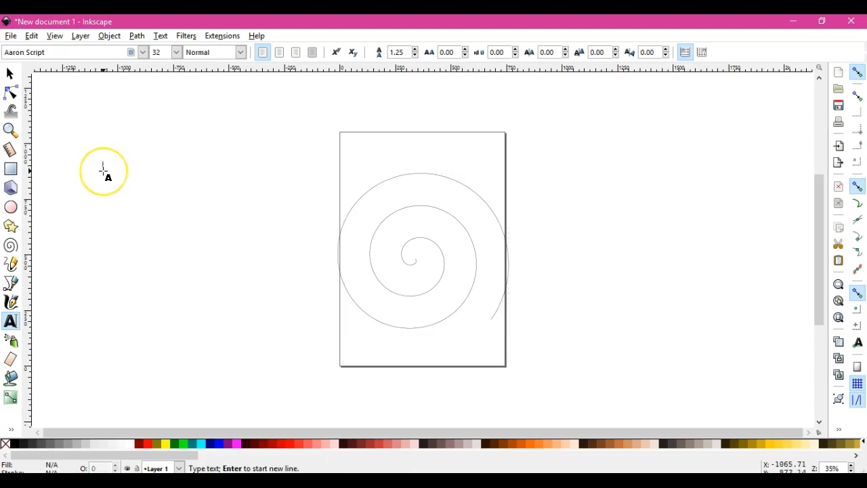
pyautogui.write('Follow along this path I make, for in the end, it is t')
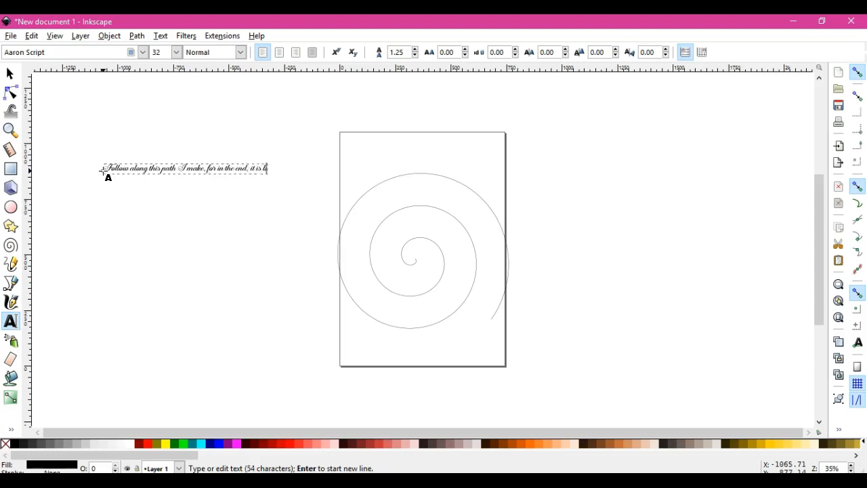
pyautogui.write('eauty')
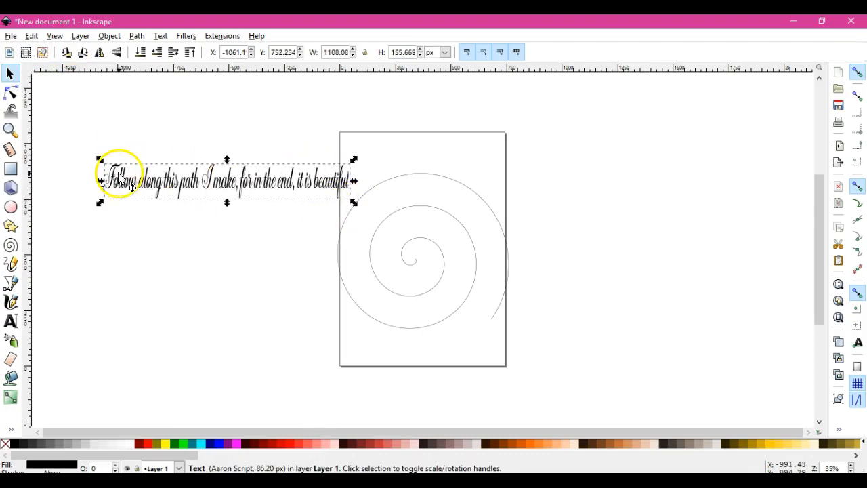
# Move the sentence onto the page and put it on the spiral path
pyautogui.moveTo(118, 179); pyautogui.dragTo(352, 172)
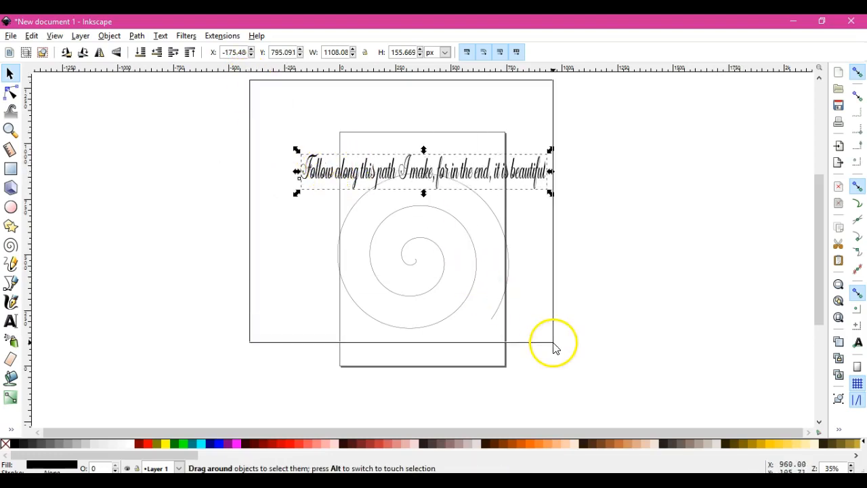
pyautogui.click(160, 35)
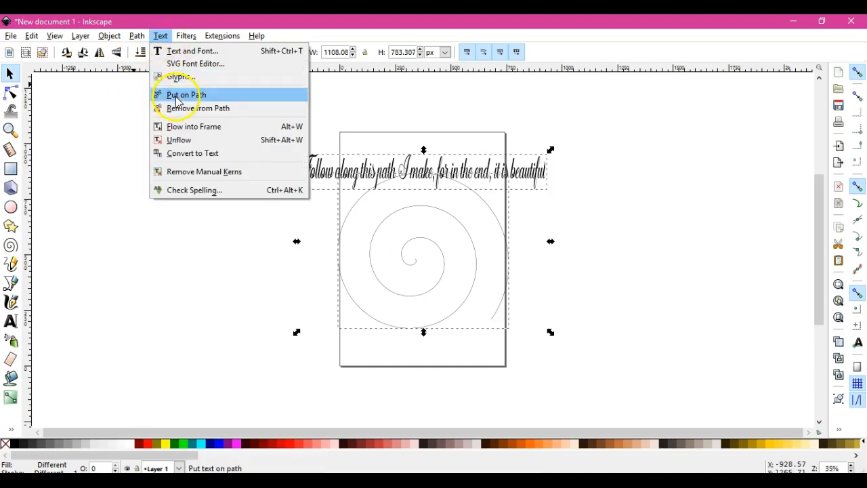
pyautogui.click(185, 94)
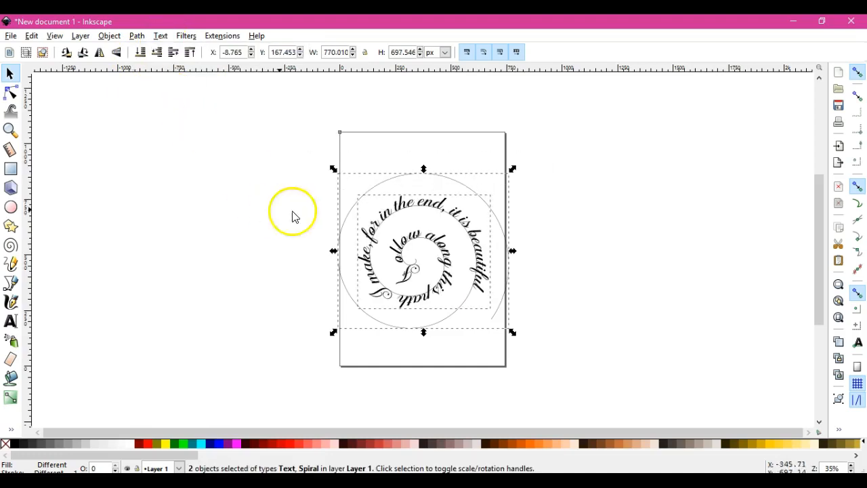
pyautogui.moveTo(547, 360)
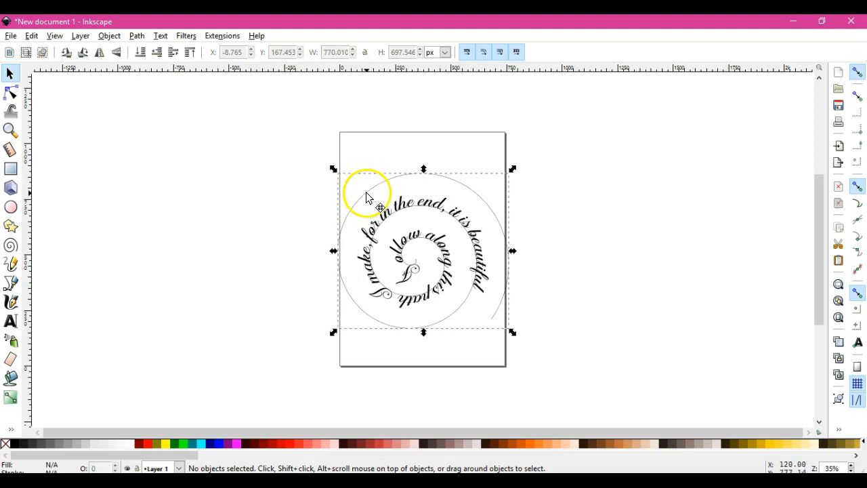
# Drag the spiral guide off the page and delete it
pyautogui.moveTo(379, 196); pyautogui.dragTo(122, 163)
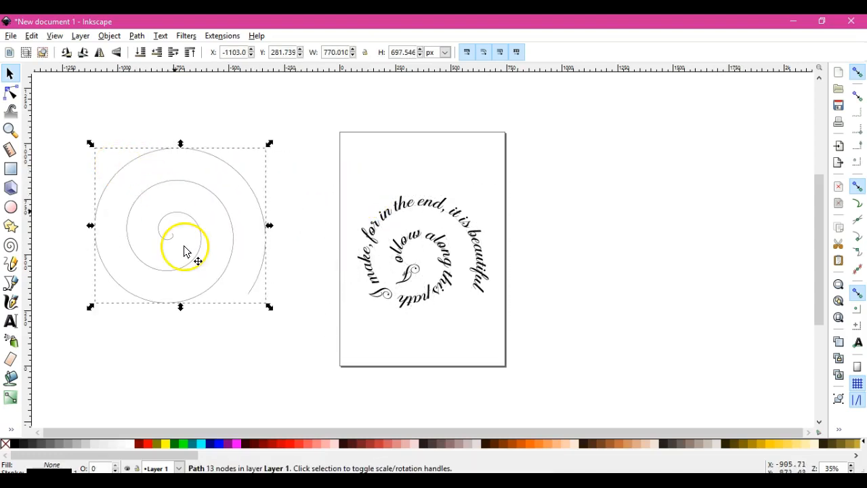
pyautogui.rightClick(186, 250)
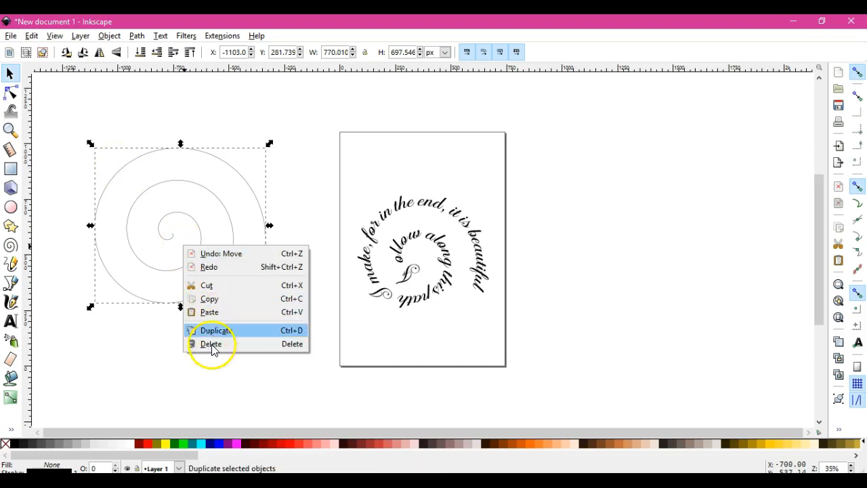
pyautogui.click(211, 343)
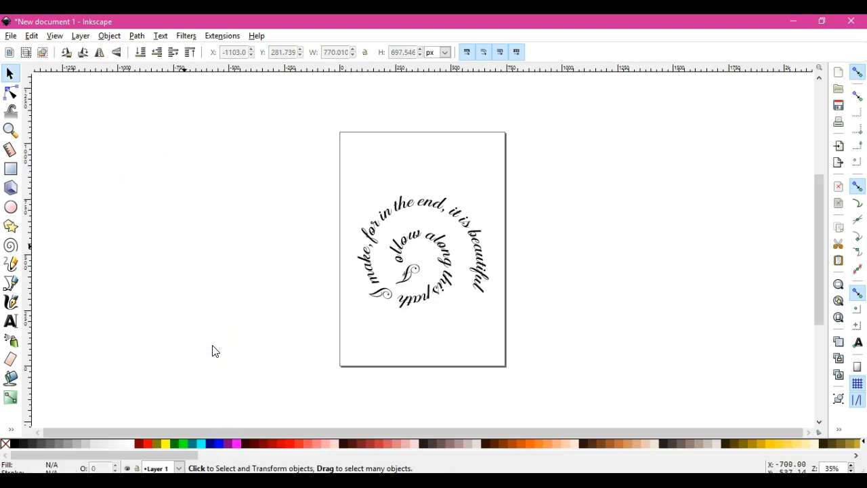